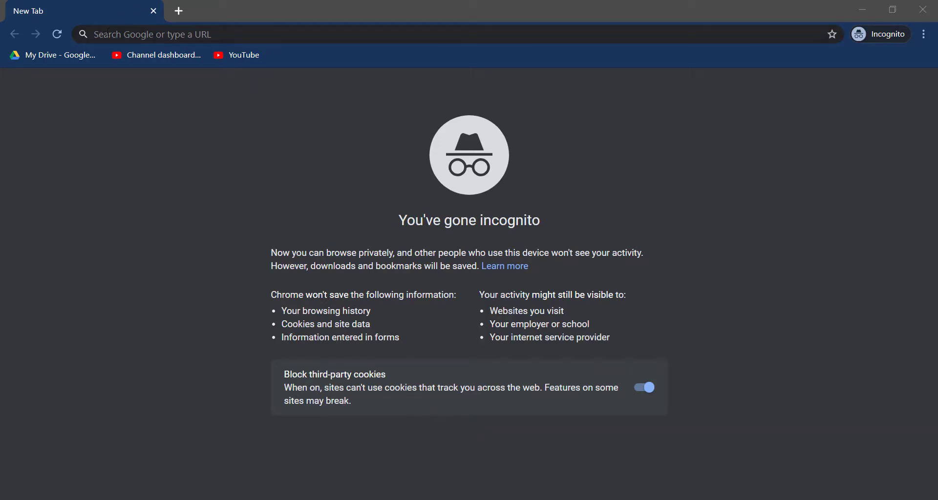
Navigate to gmail.com in the incognito tab to reach the Gmail inbox
{"action": "type", "text": "grnail.com"}
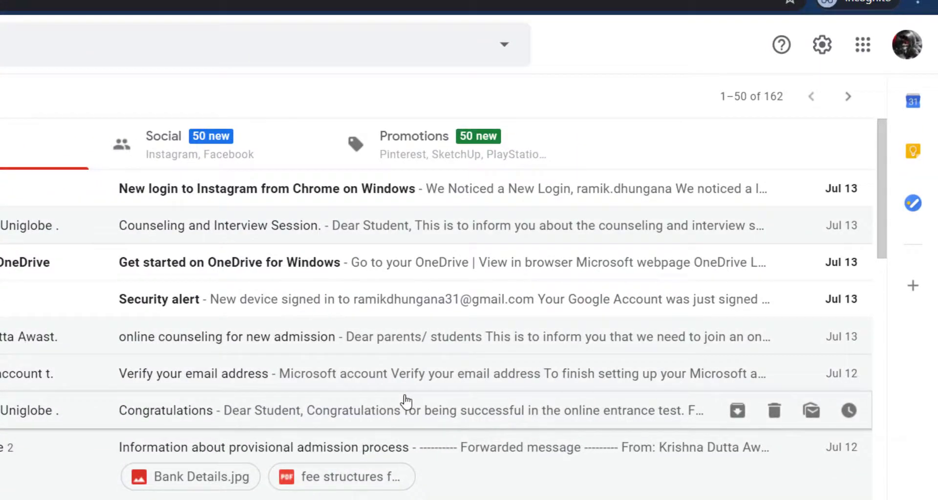
Reach the full Gmail settings page via the gear icon's 'See all settings'
{"action": "left_click", "coordinate": [822, 44]}
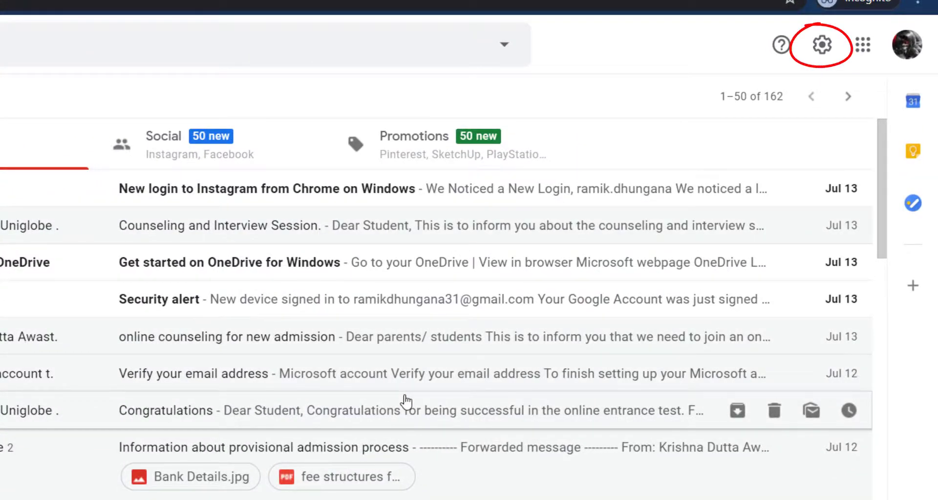
{"action": "left_click", "coordinate": [822, 45]}
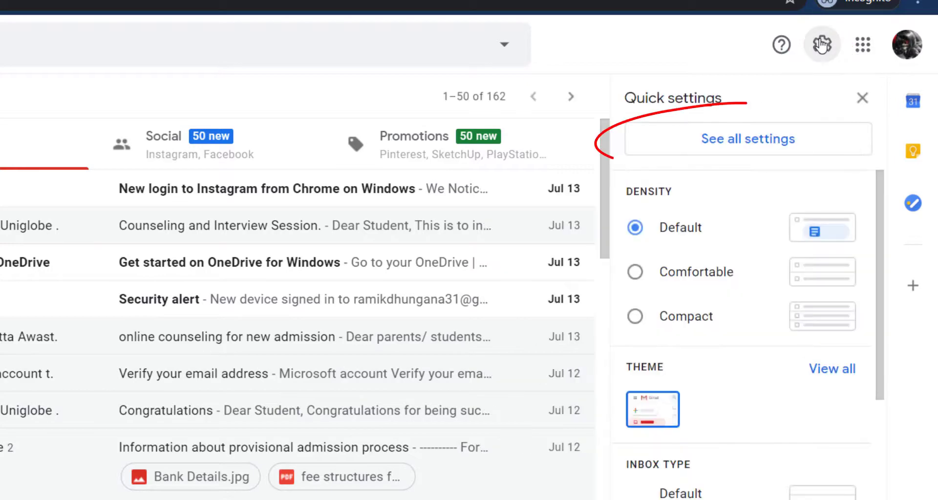
{"action": "left_click", "coordinate": [748, 137]}
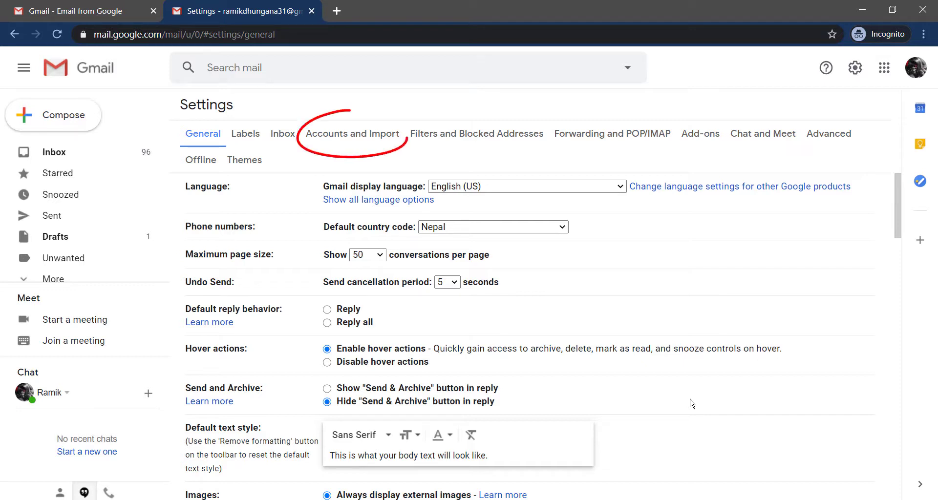
{"action": "mouse_move", "coordinate": [353, 134]}
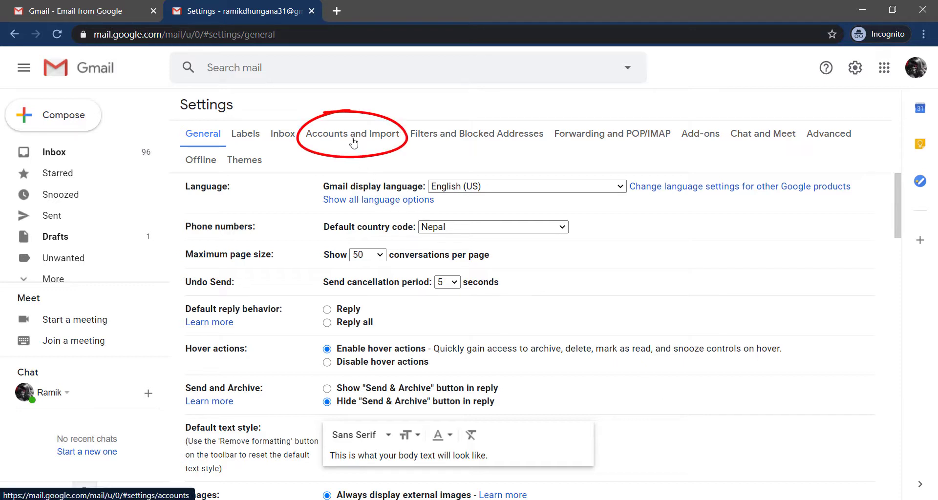
From Accounts and Import, launch the 'Import mail and contacts' wizard
{"action": "left_click", "coordinate": [353, 134]}
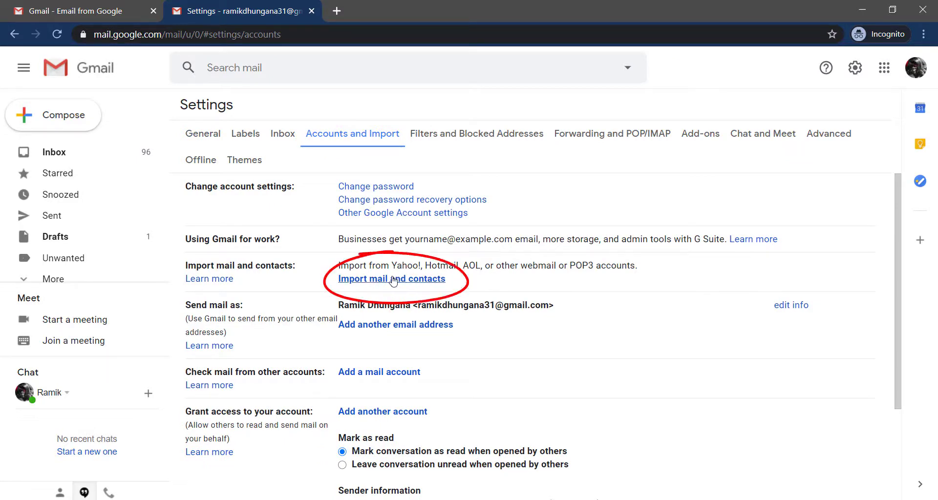
{"action": "left_click", "coordinate": [390, 278]}
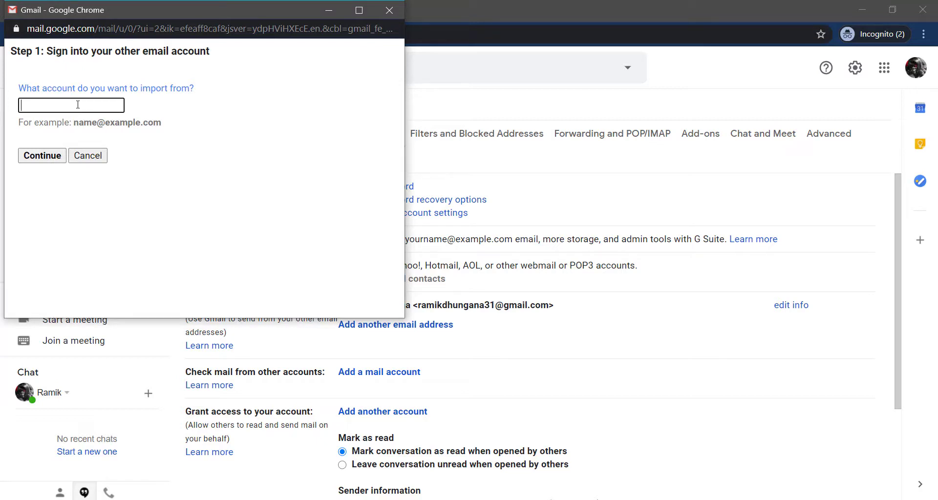
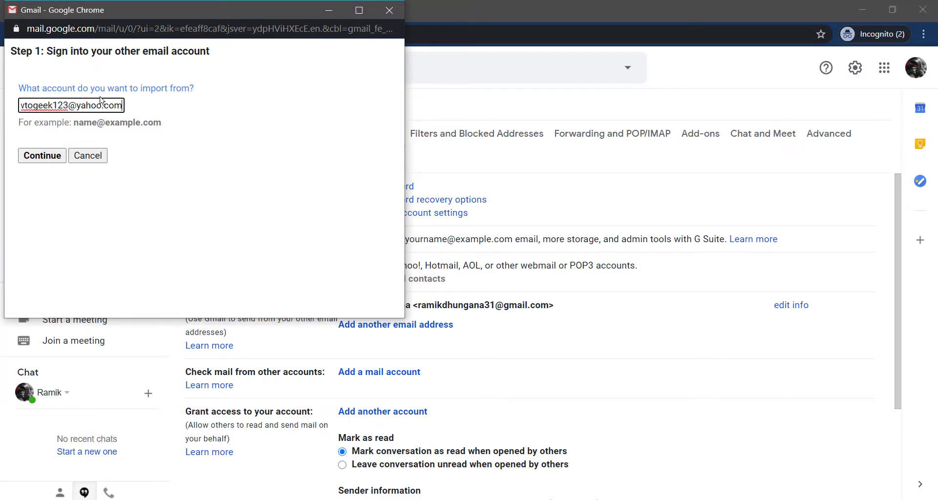
{"action": "left_click", "coordinate": [42, 155]}
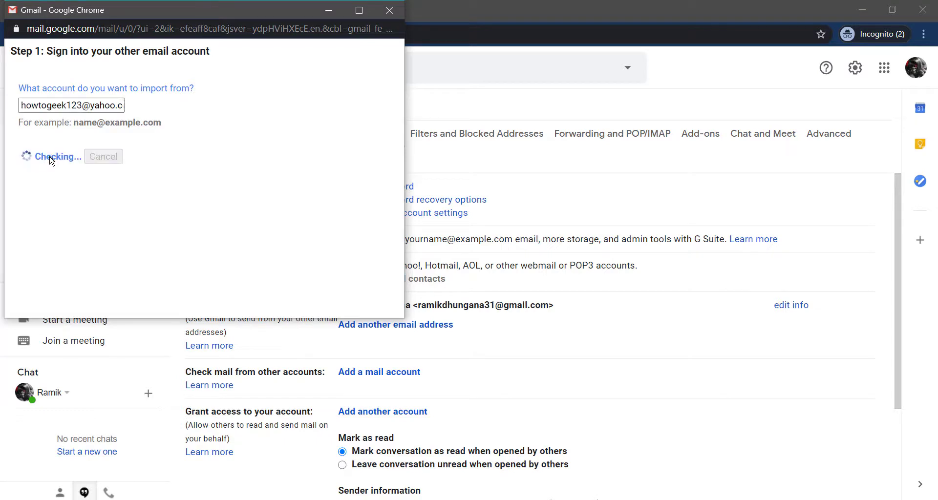